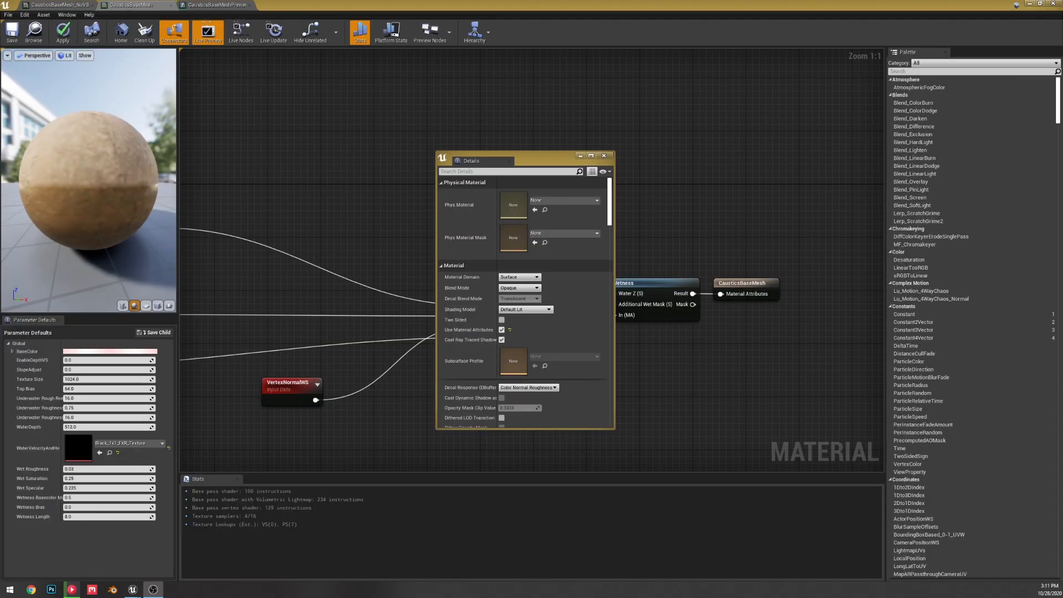
Browse material domain and shading rate choices unchanged, then scroll to the Landscape Physical Material Output node.
click(519, 277)
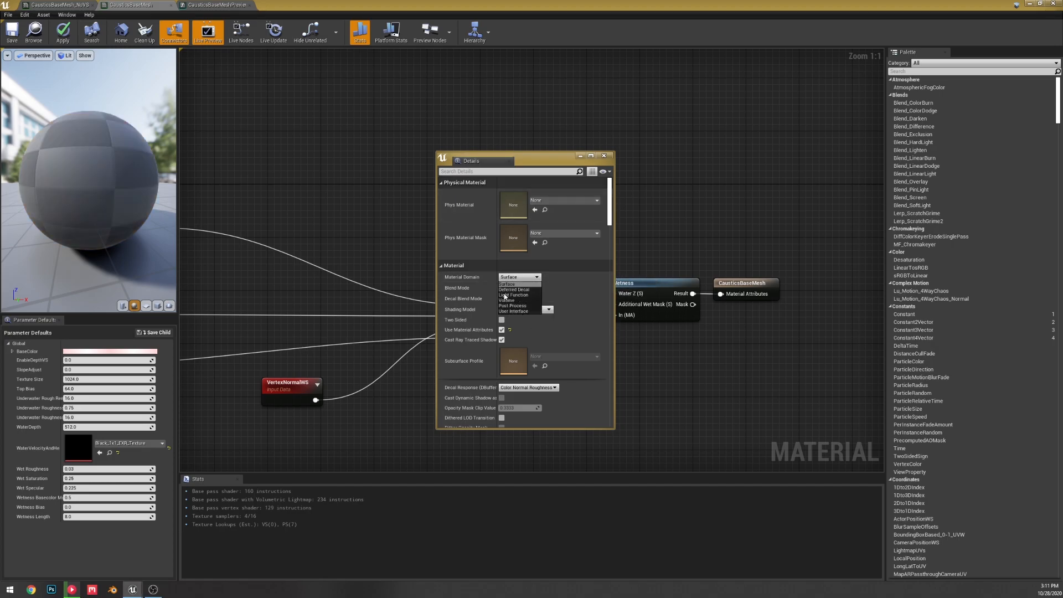
mouse_move(554, 279)
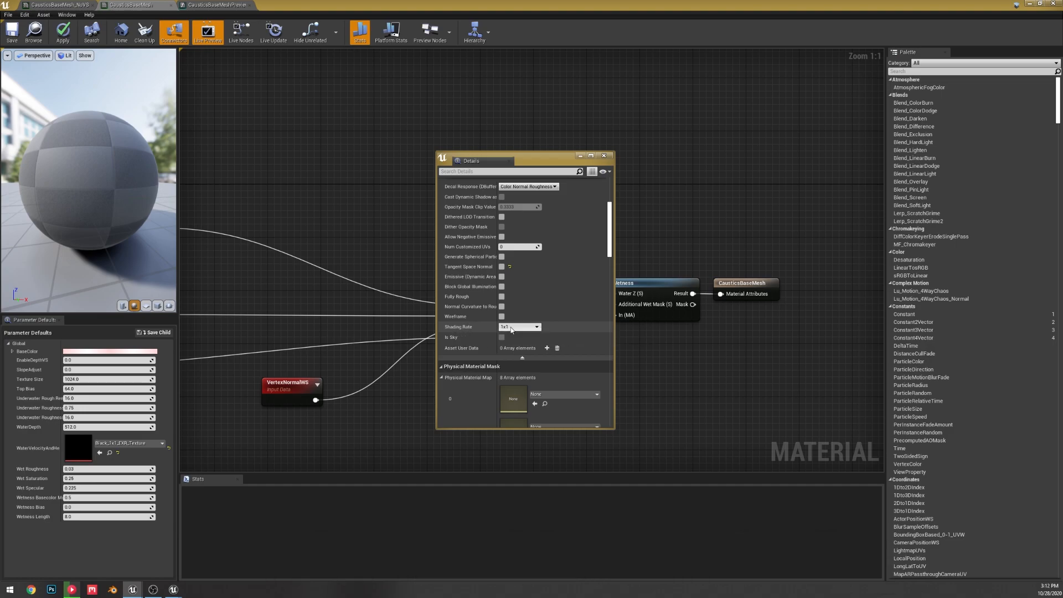
click(535, 327)
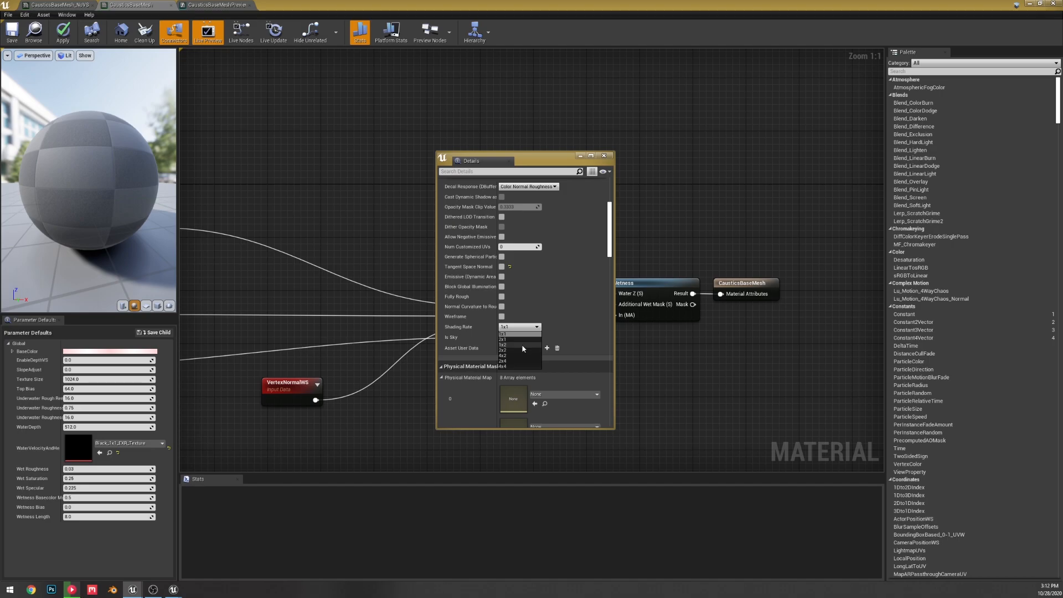
mouse_move(523, 369)
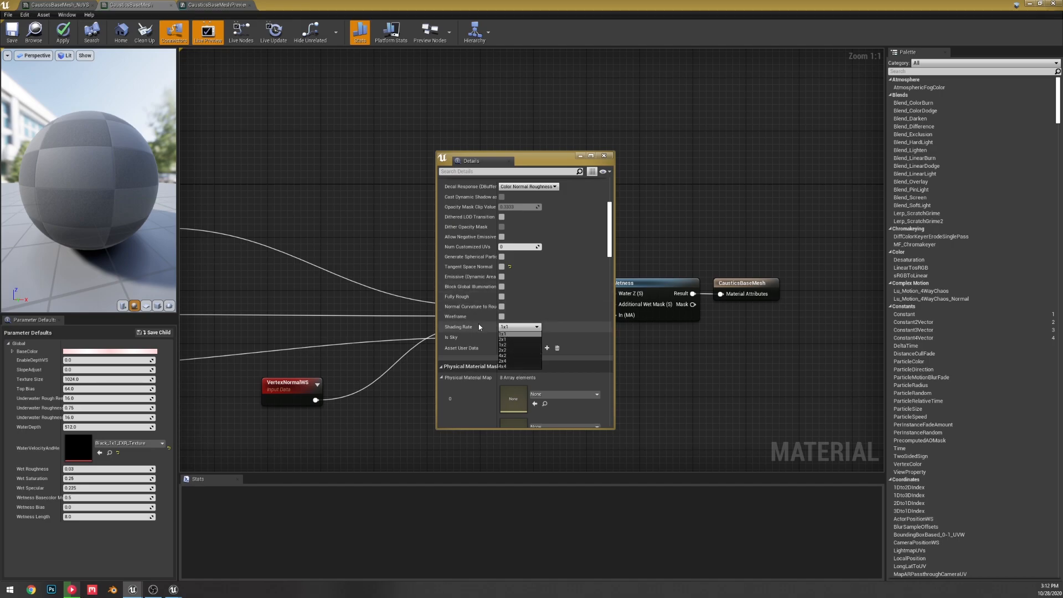
click(502, 334)
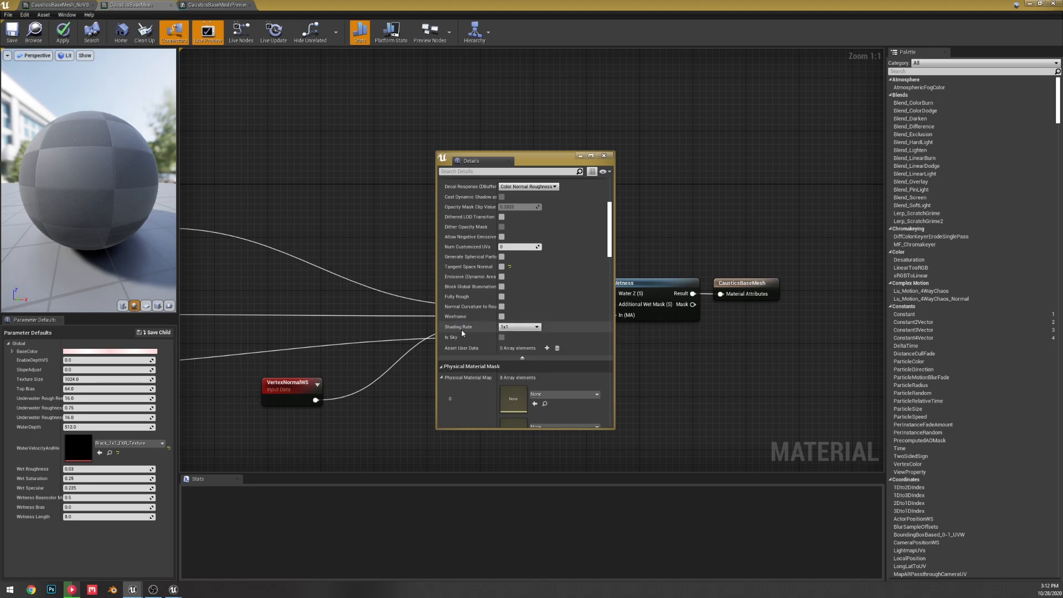
mouse_move(461, 328)
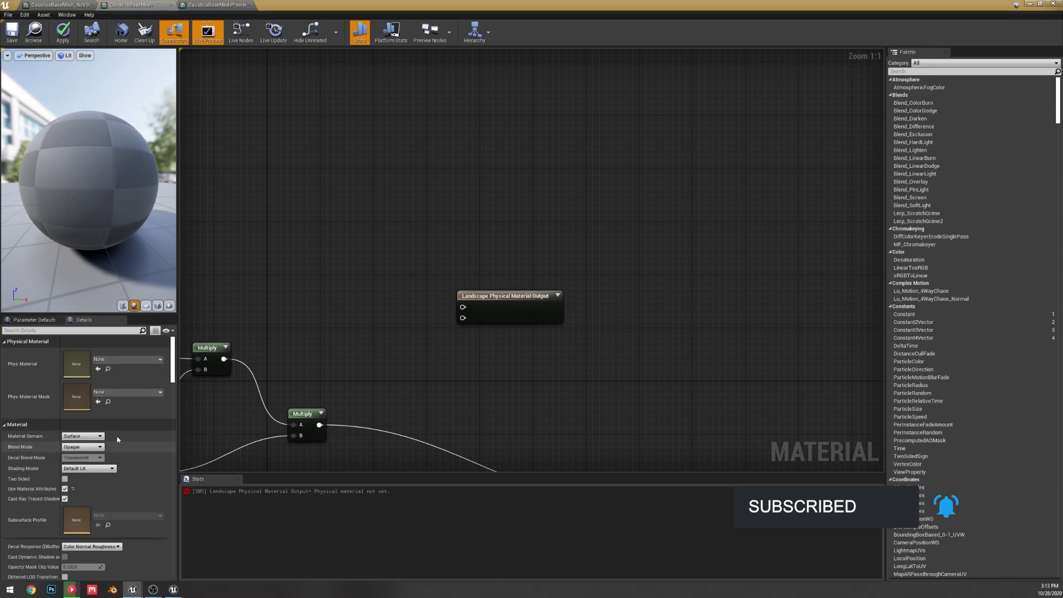
scroll(down, 3)
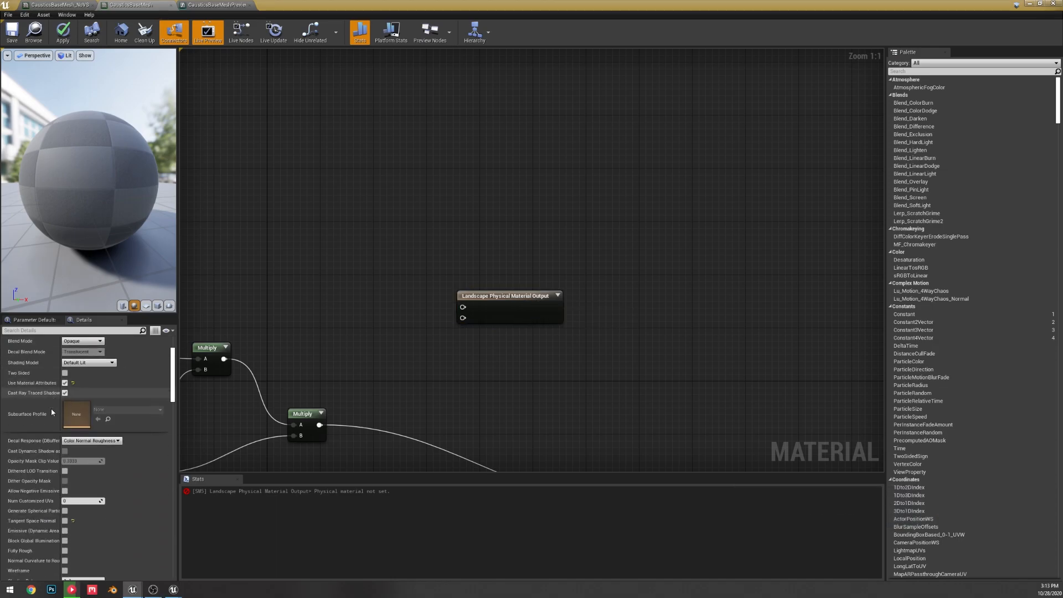
scroll(down, 3)
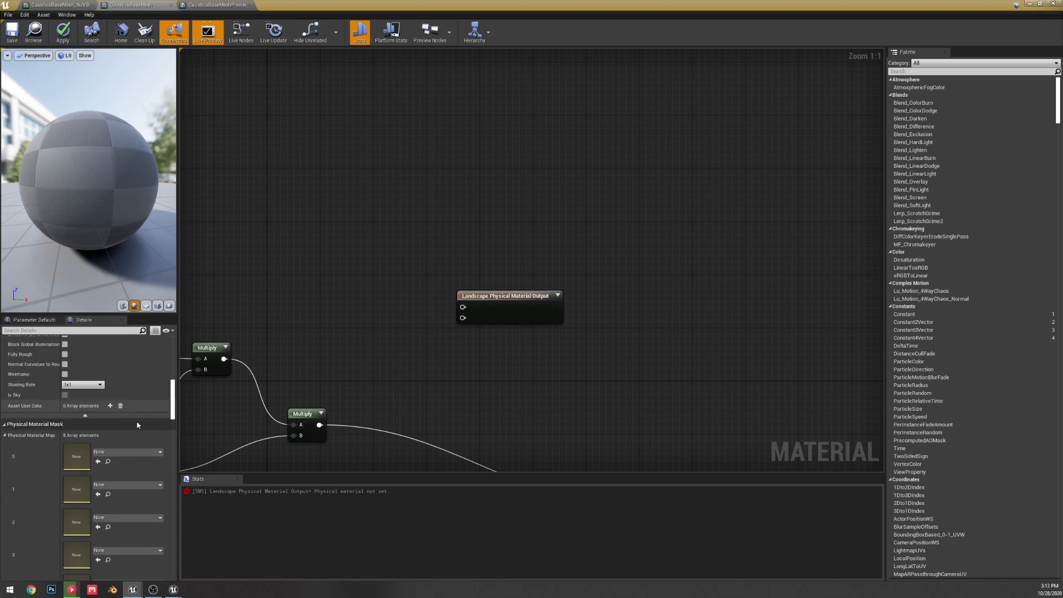
Select the Landscape Physical Material Output node, expand its first input, and search 'phy' for a sample node.
click(508, 296)
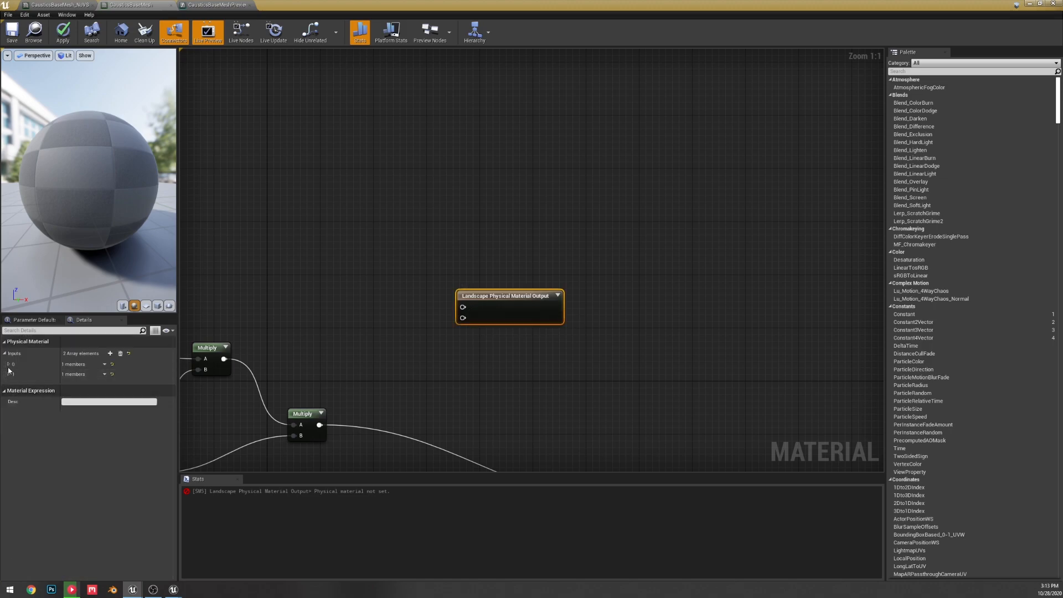
click(7, 364)
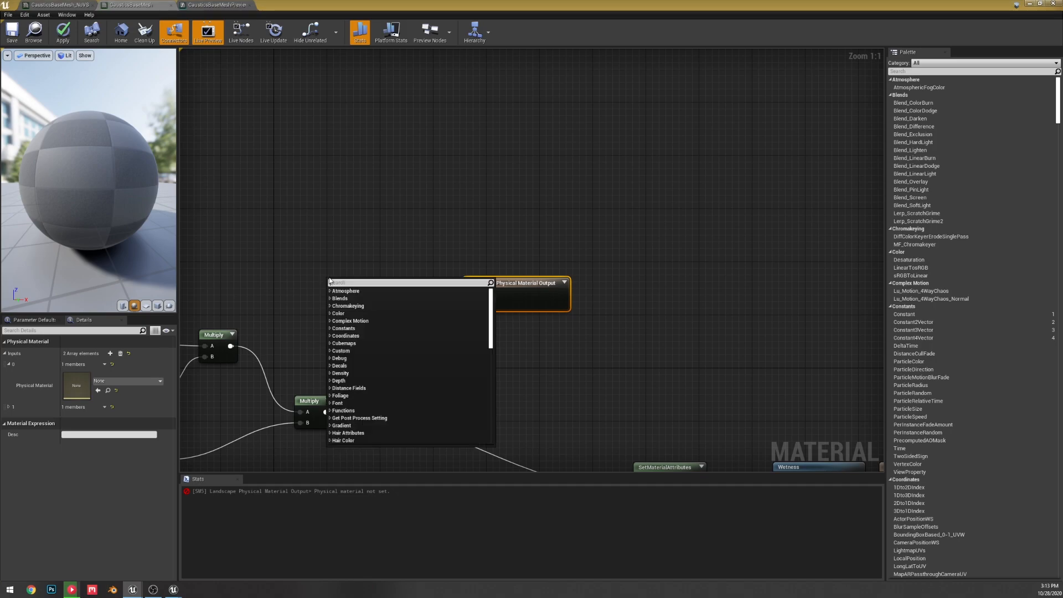
text(phy)
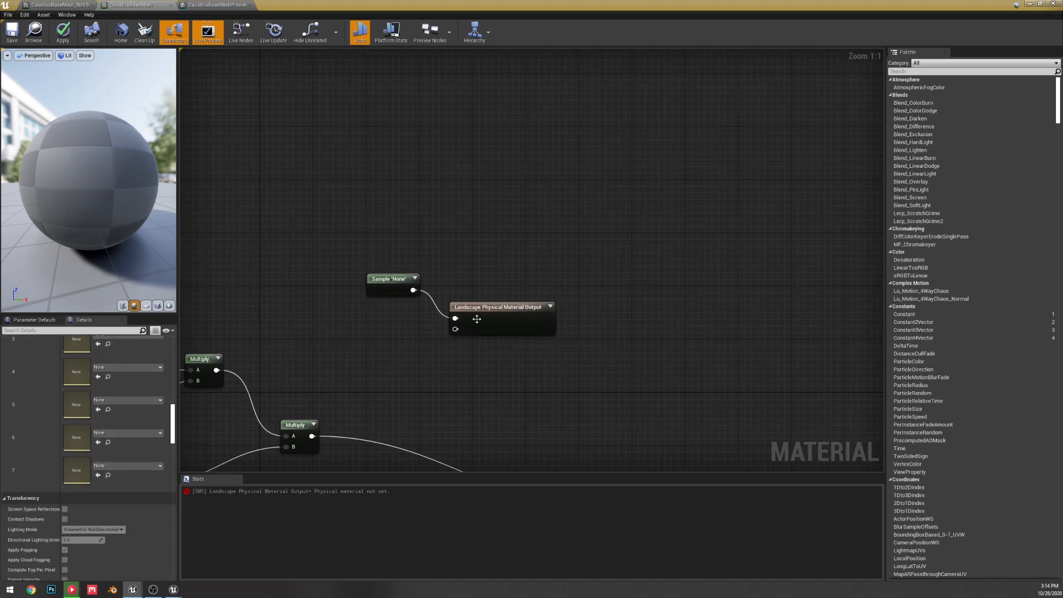
mouse_move(490, 312)
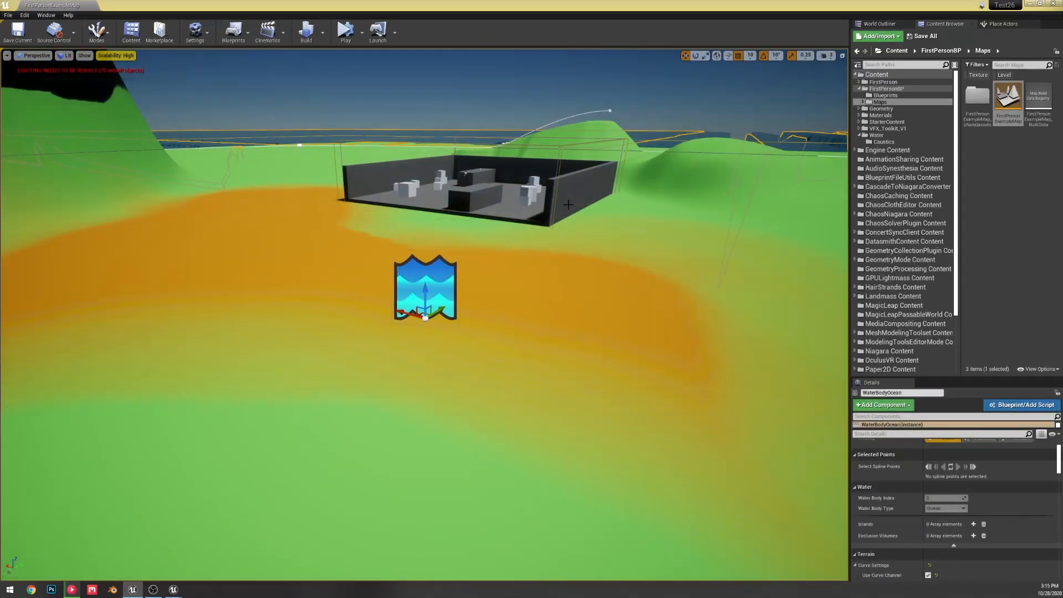
click(25, 8)
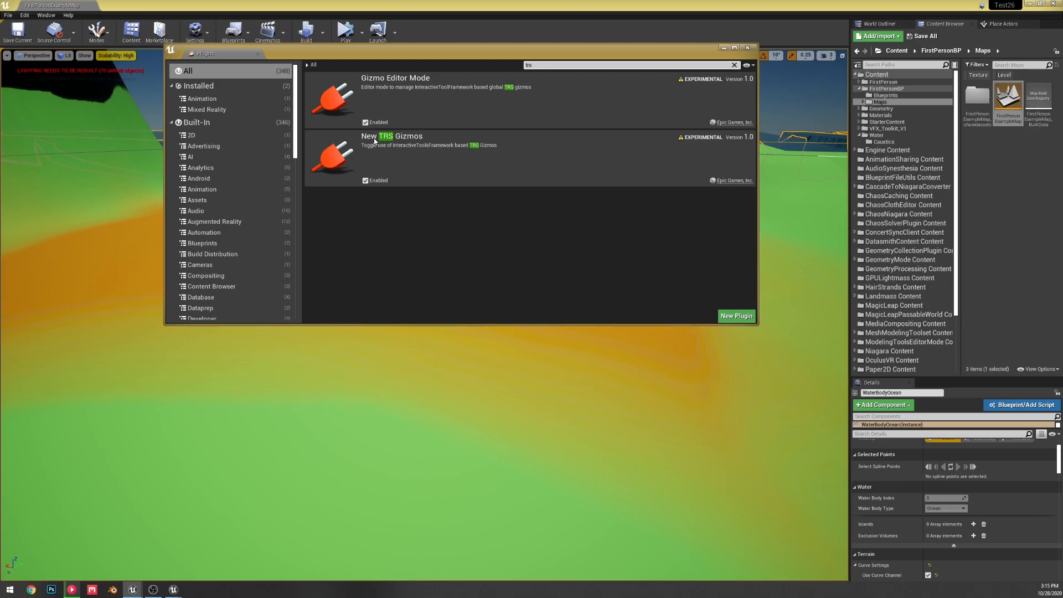
click(748, 47)
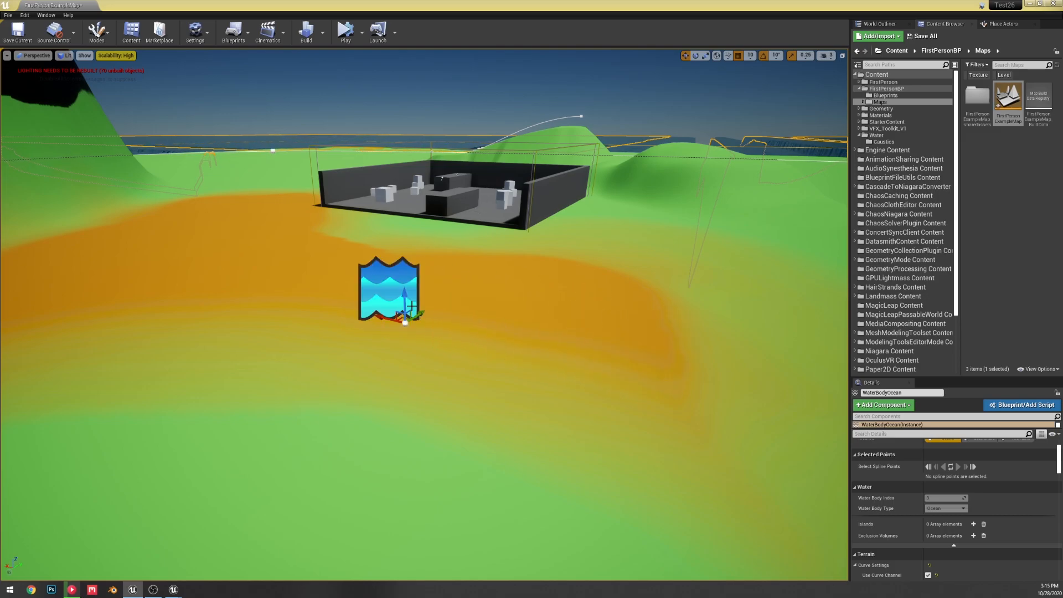
Switch the selected WaterBodyOcean actor to the new TRS gizmo handles with Ctrl+T.
key(Ctrl+T)
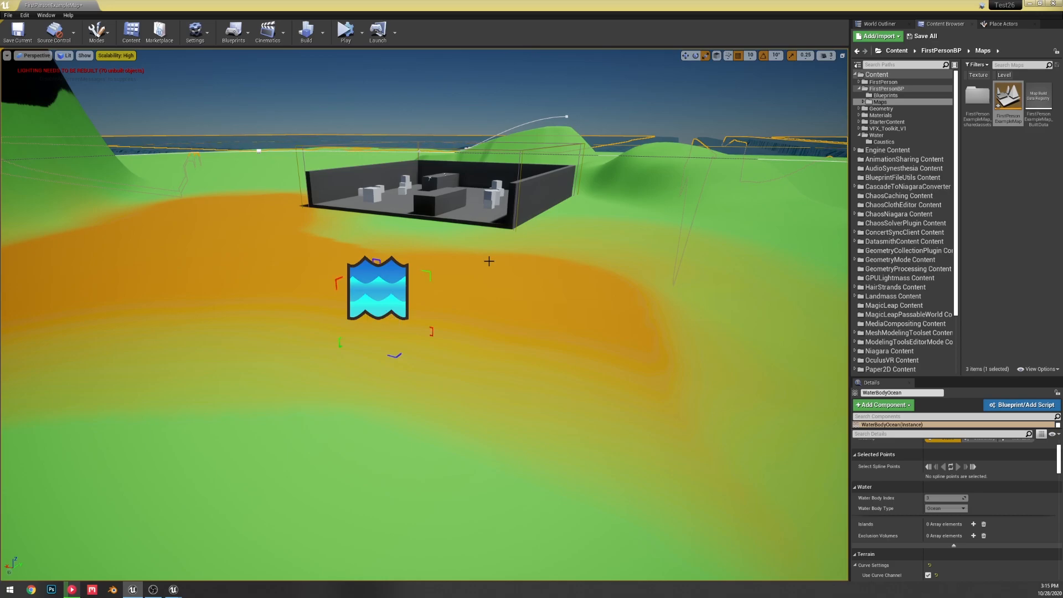
mouse_move(775, 264)
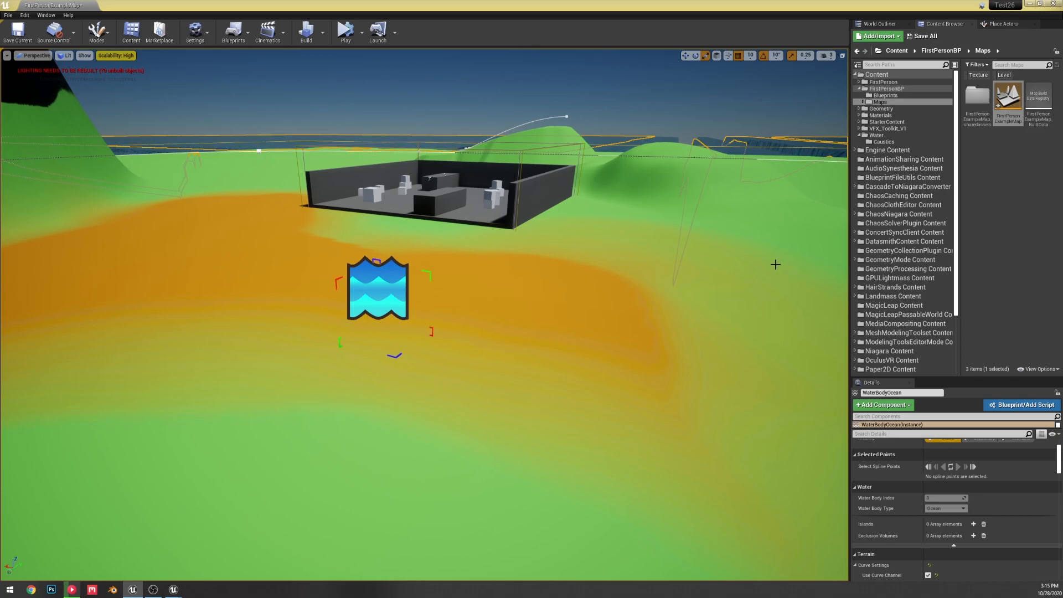
mouse_move(743, 261)
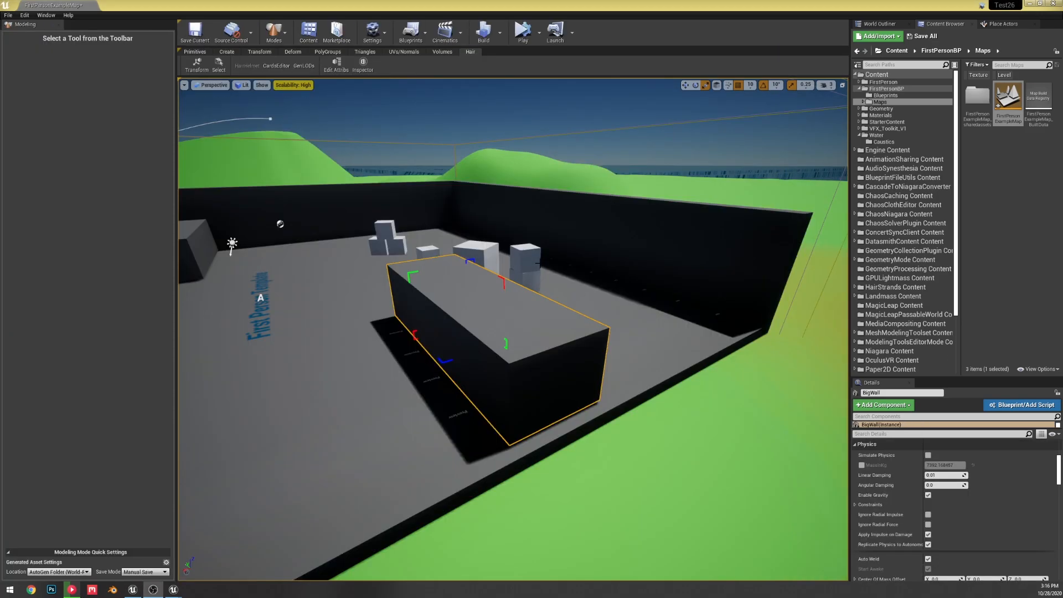
mouse_move(528, 258)
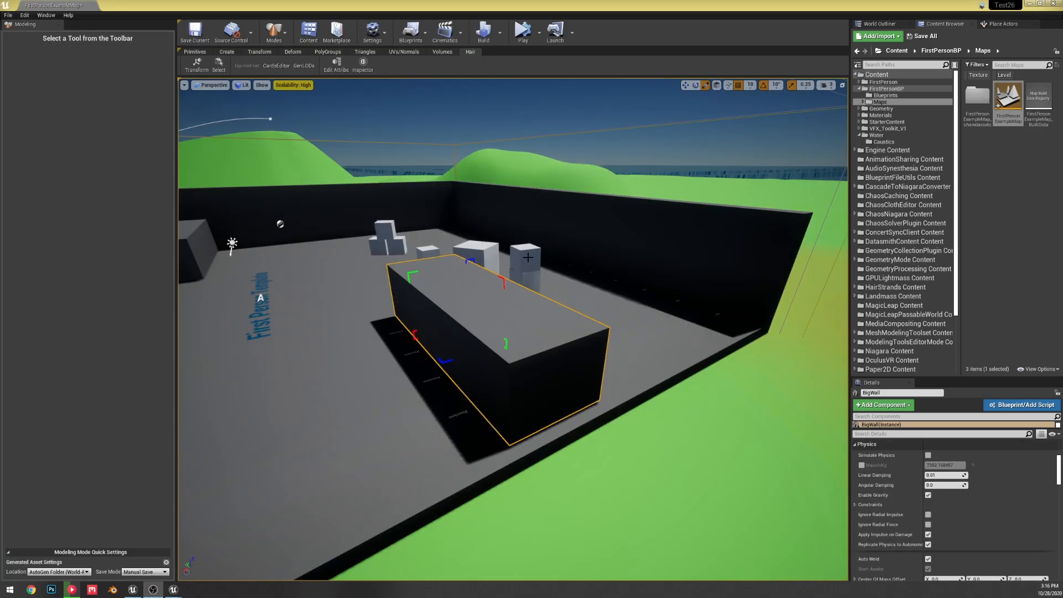
click(272, 32)
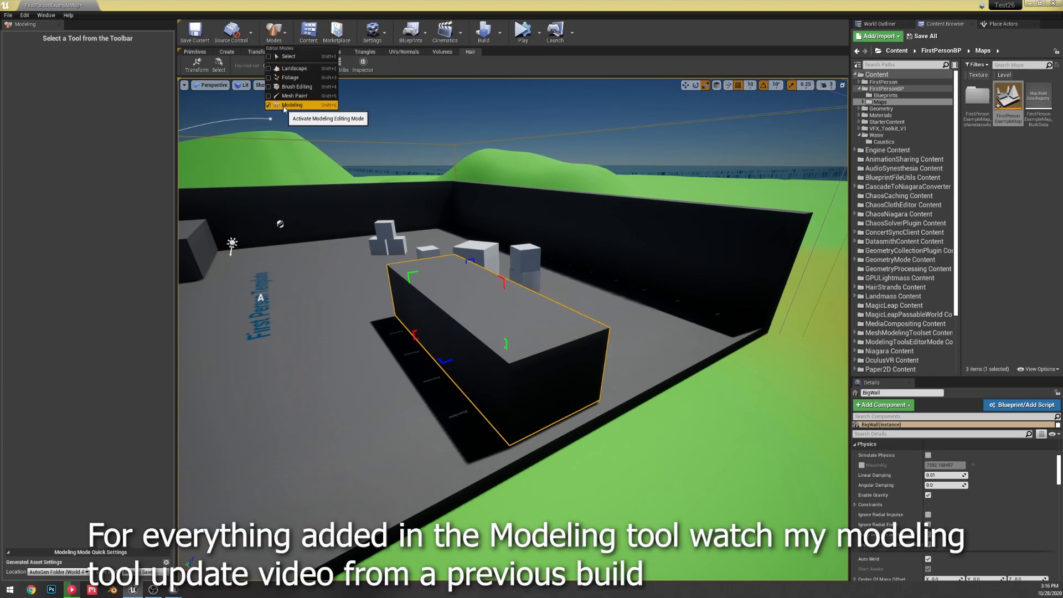
click(292, 105)
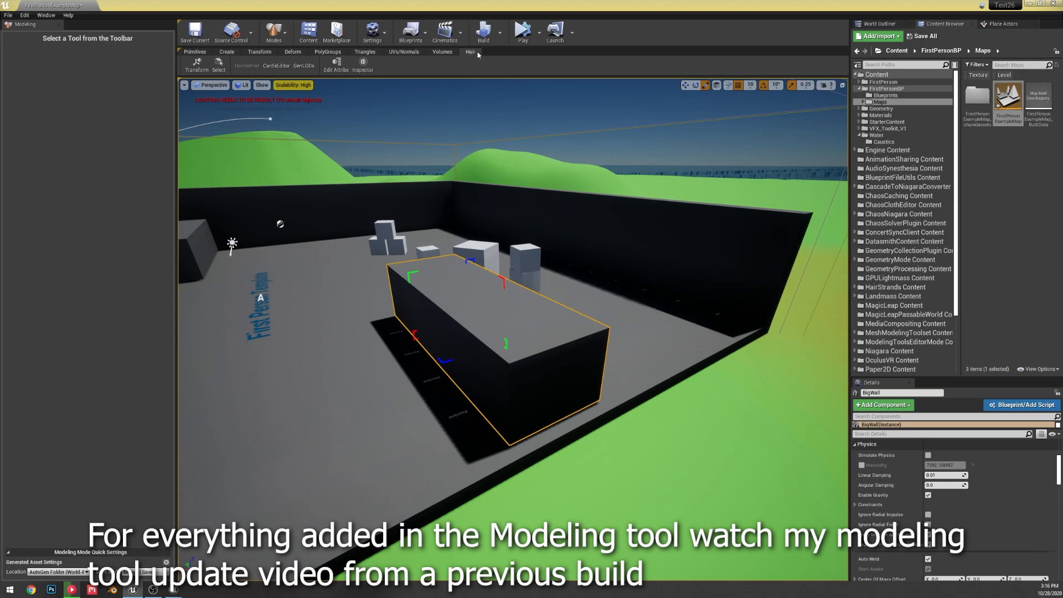
mouse_move(271, 74)
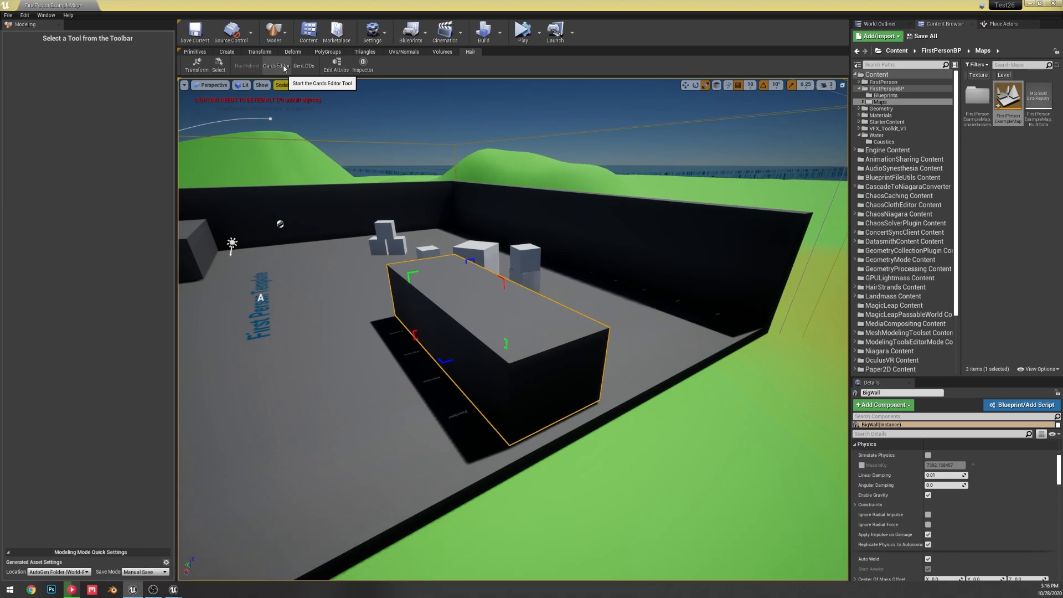
mouse_move(247, 65)
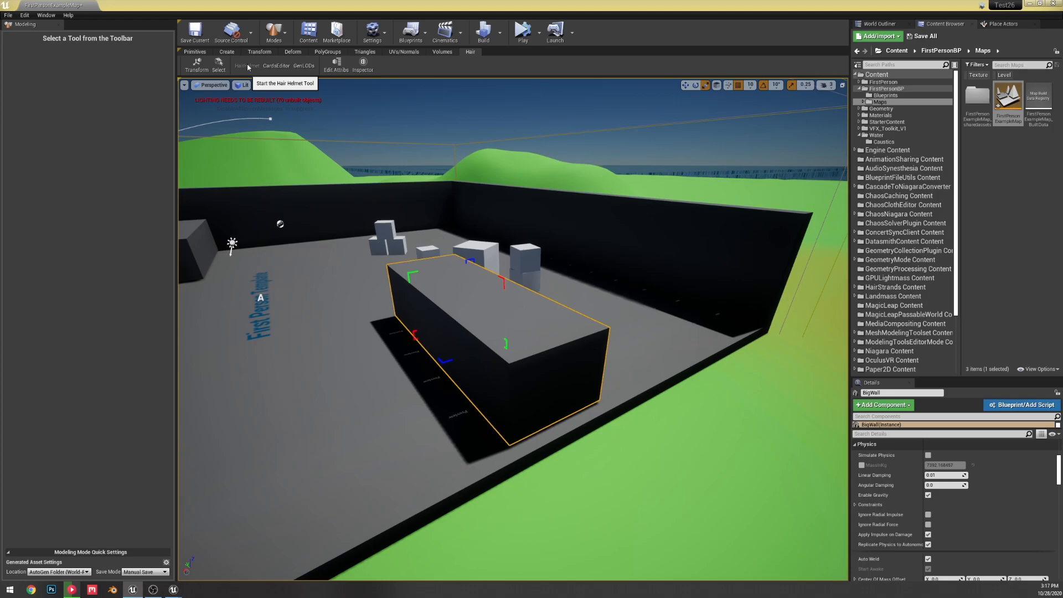
mouse_move(277, 66)
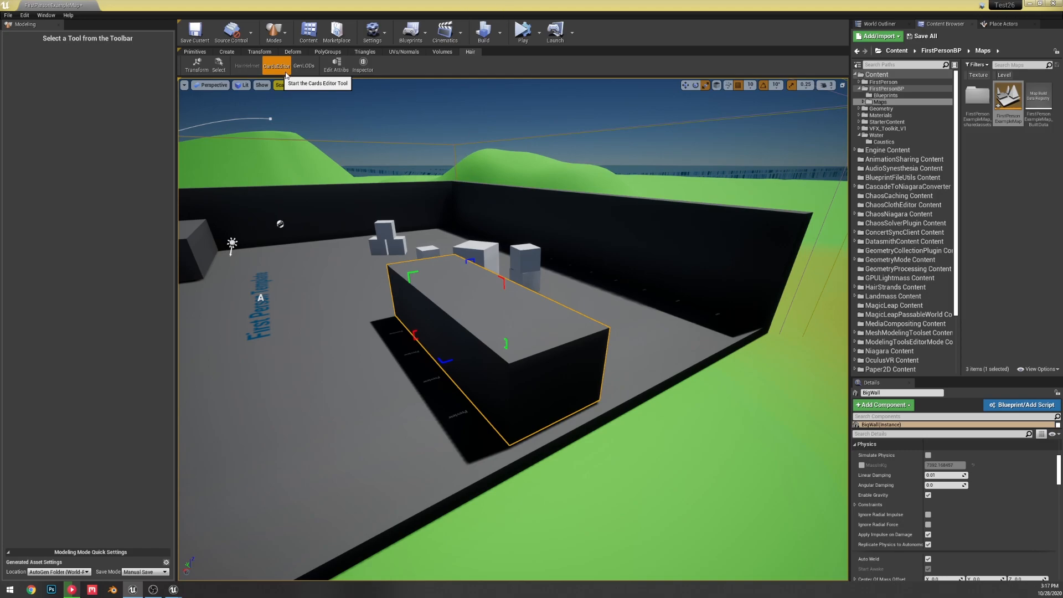
mouse_move(277, 65)
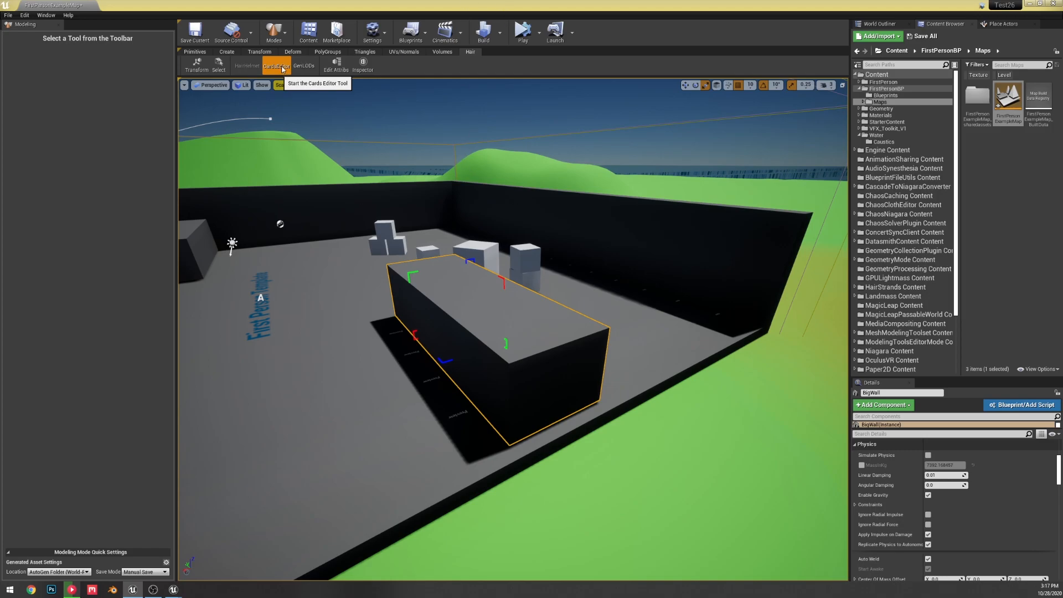
mouse_move(313, 73)
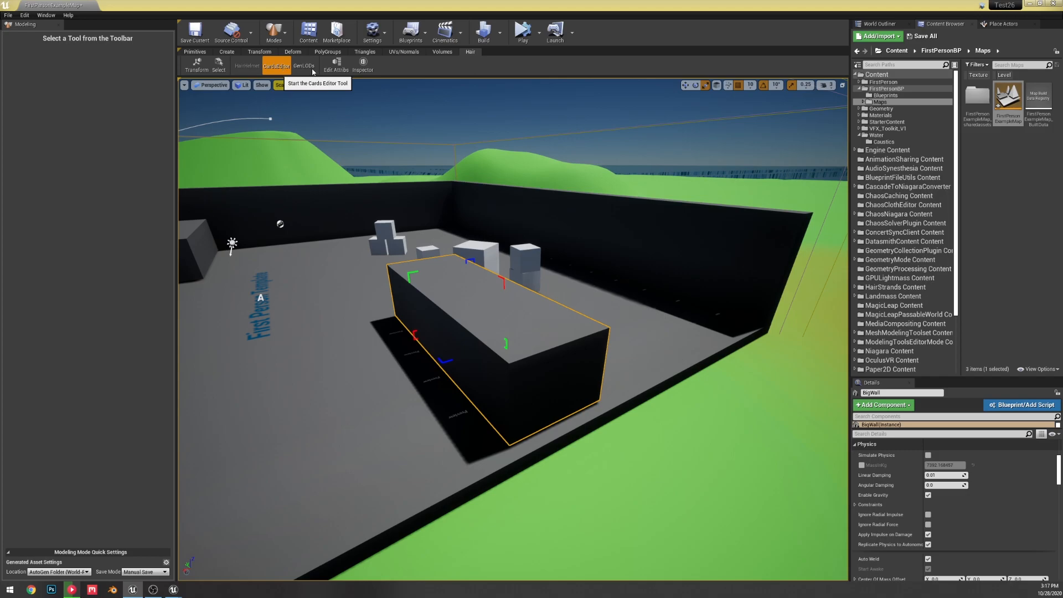
mouse_move(761, 103)
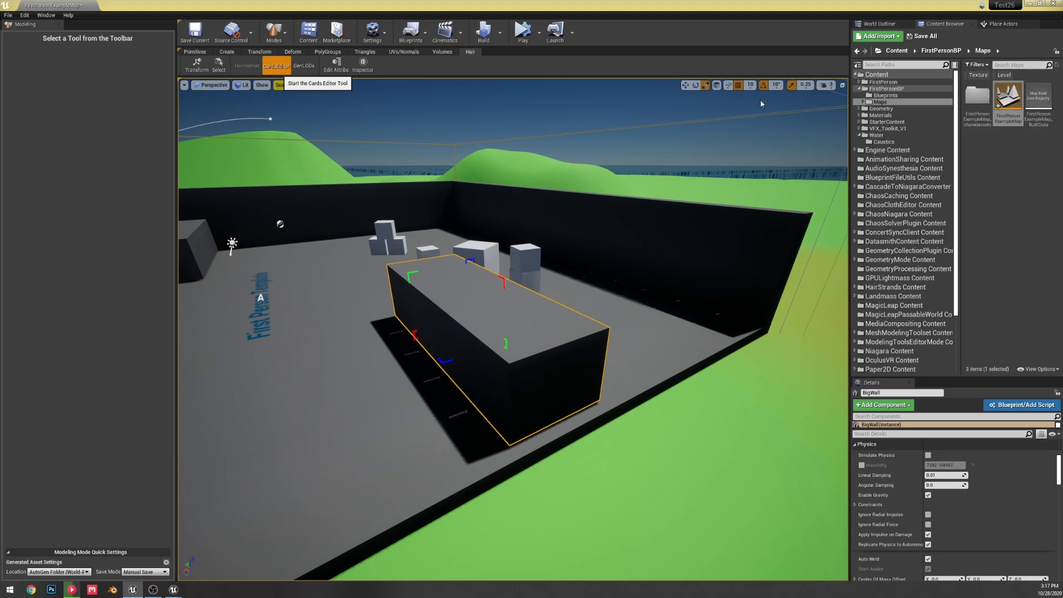
mouse_move(647, 122)
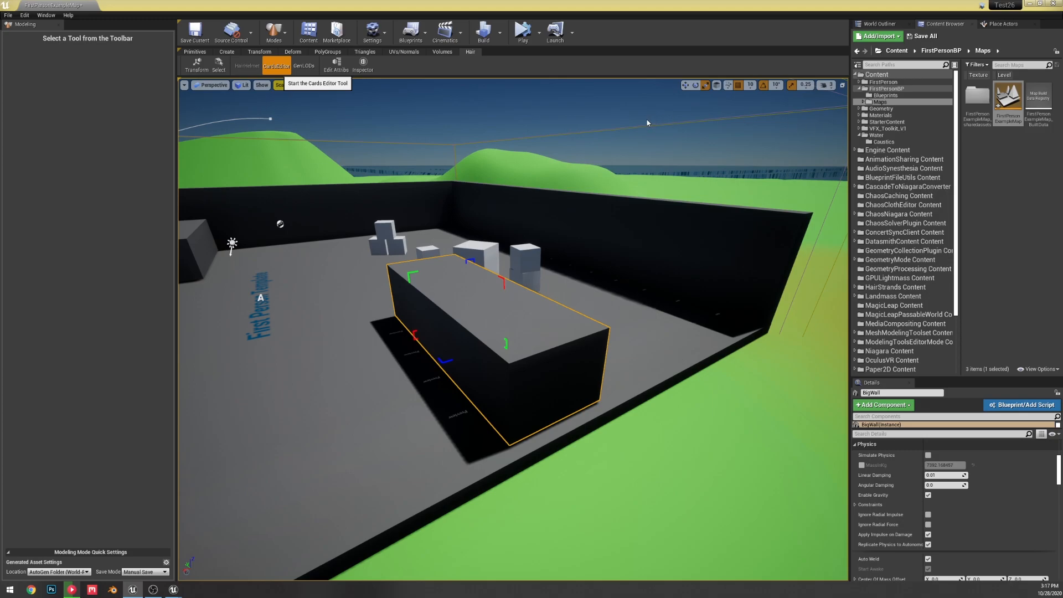
mouse_move(728, 132)
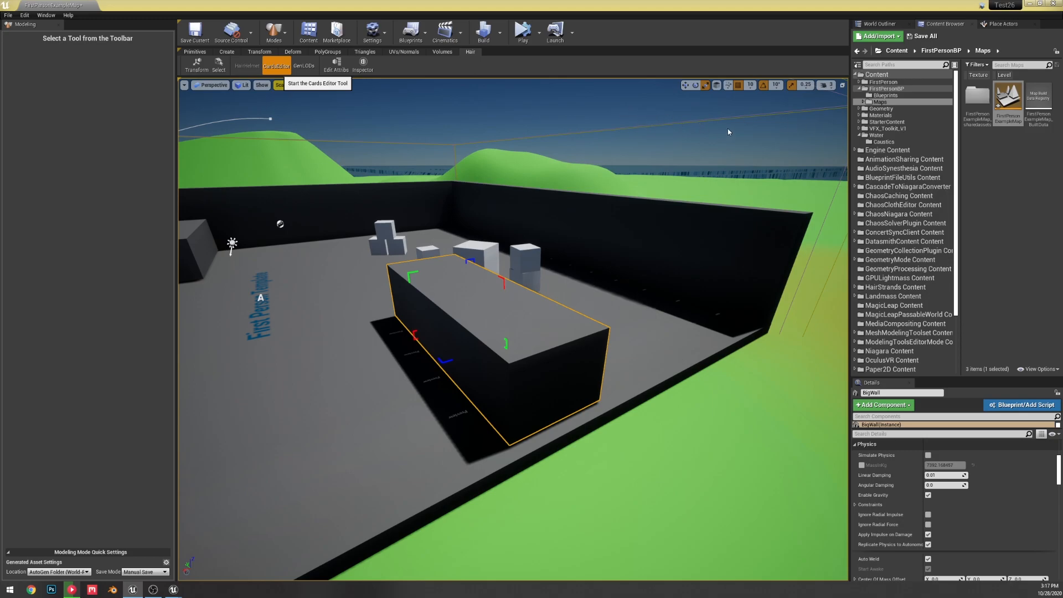
mouse_move(296, 38)
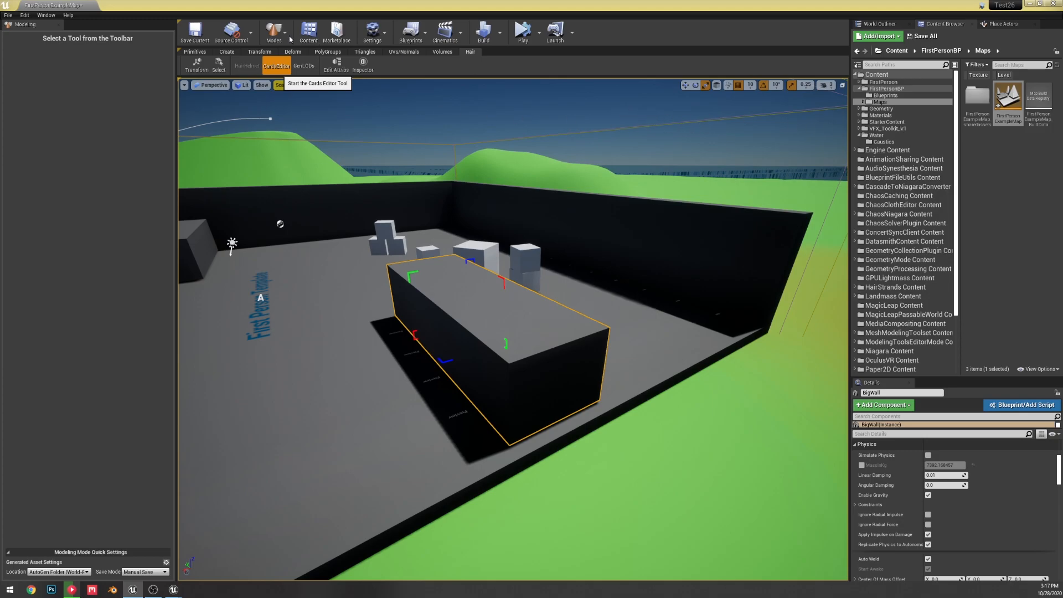